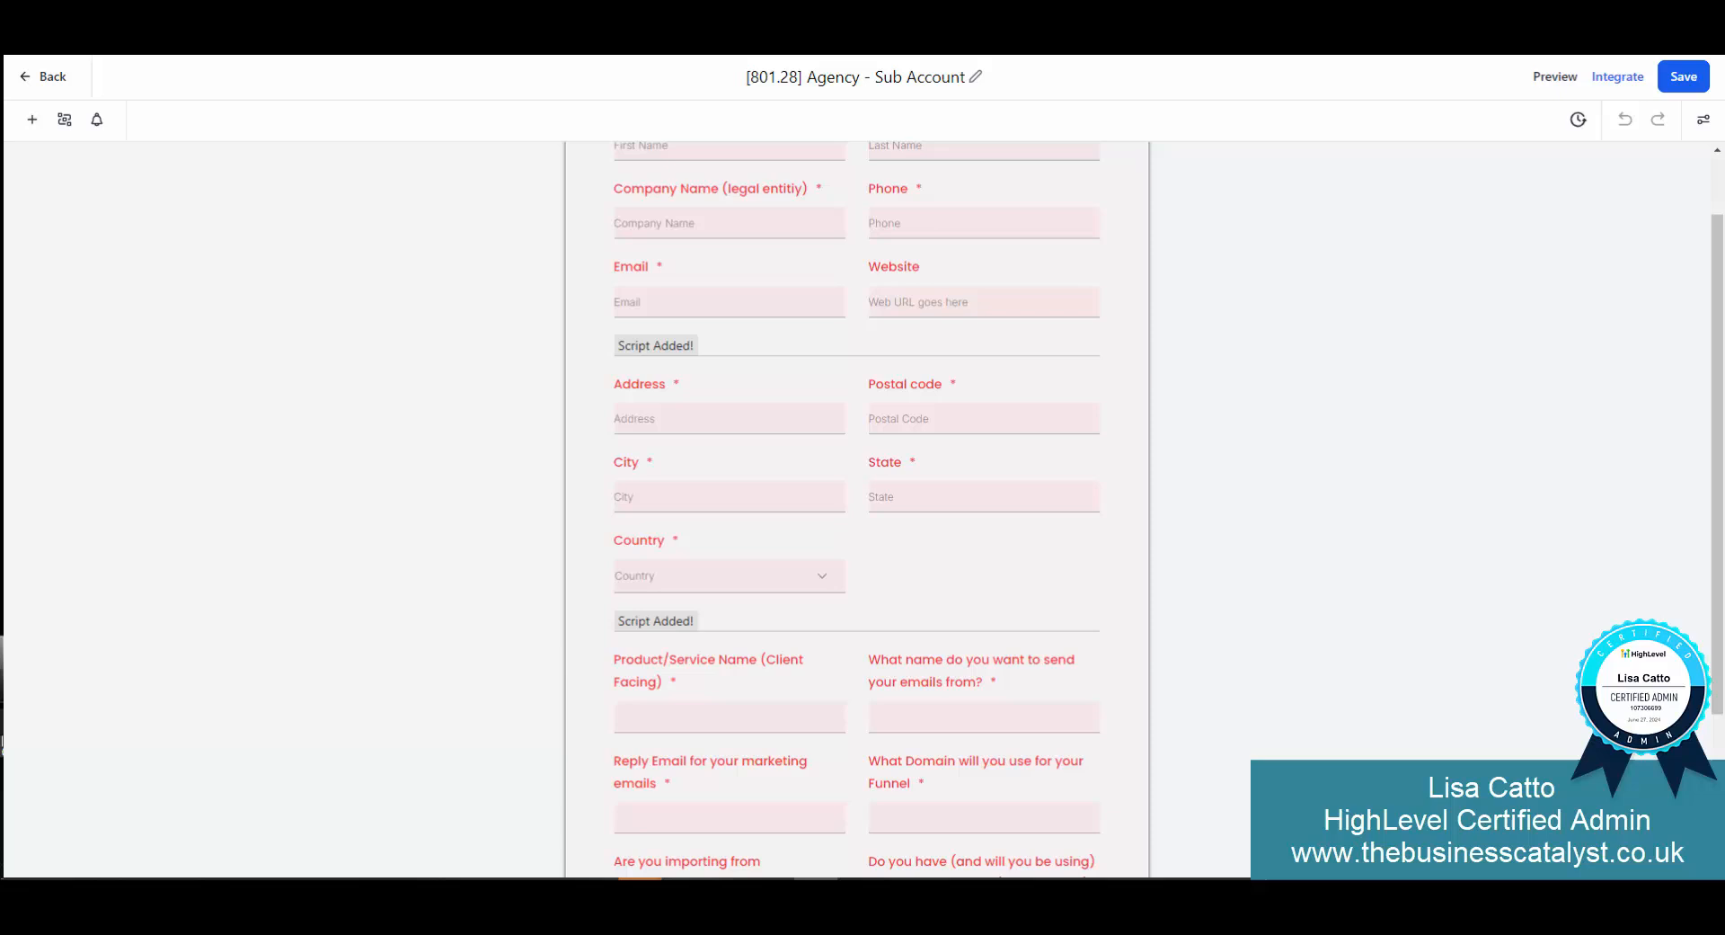
mouse_move(452, 809)
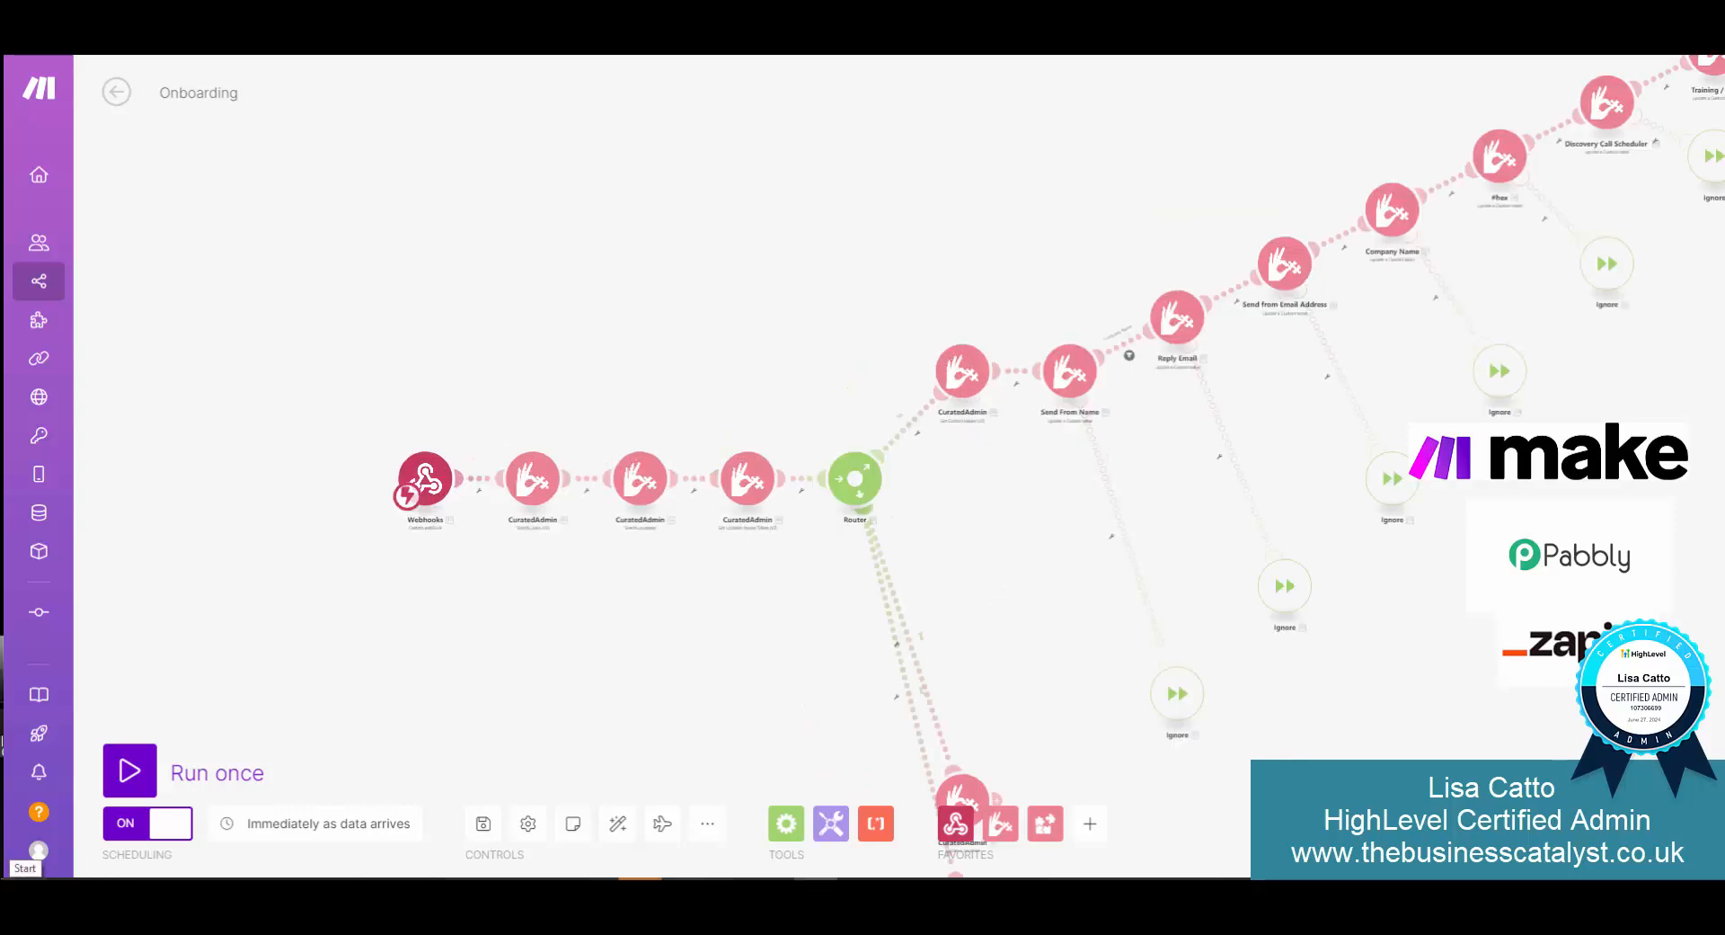
mouse_move(755, 598)
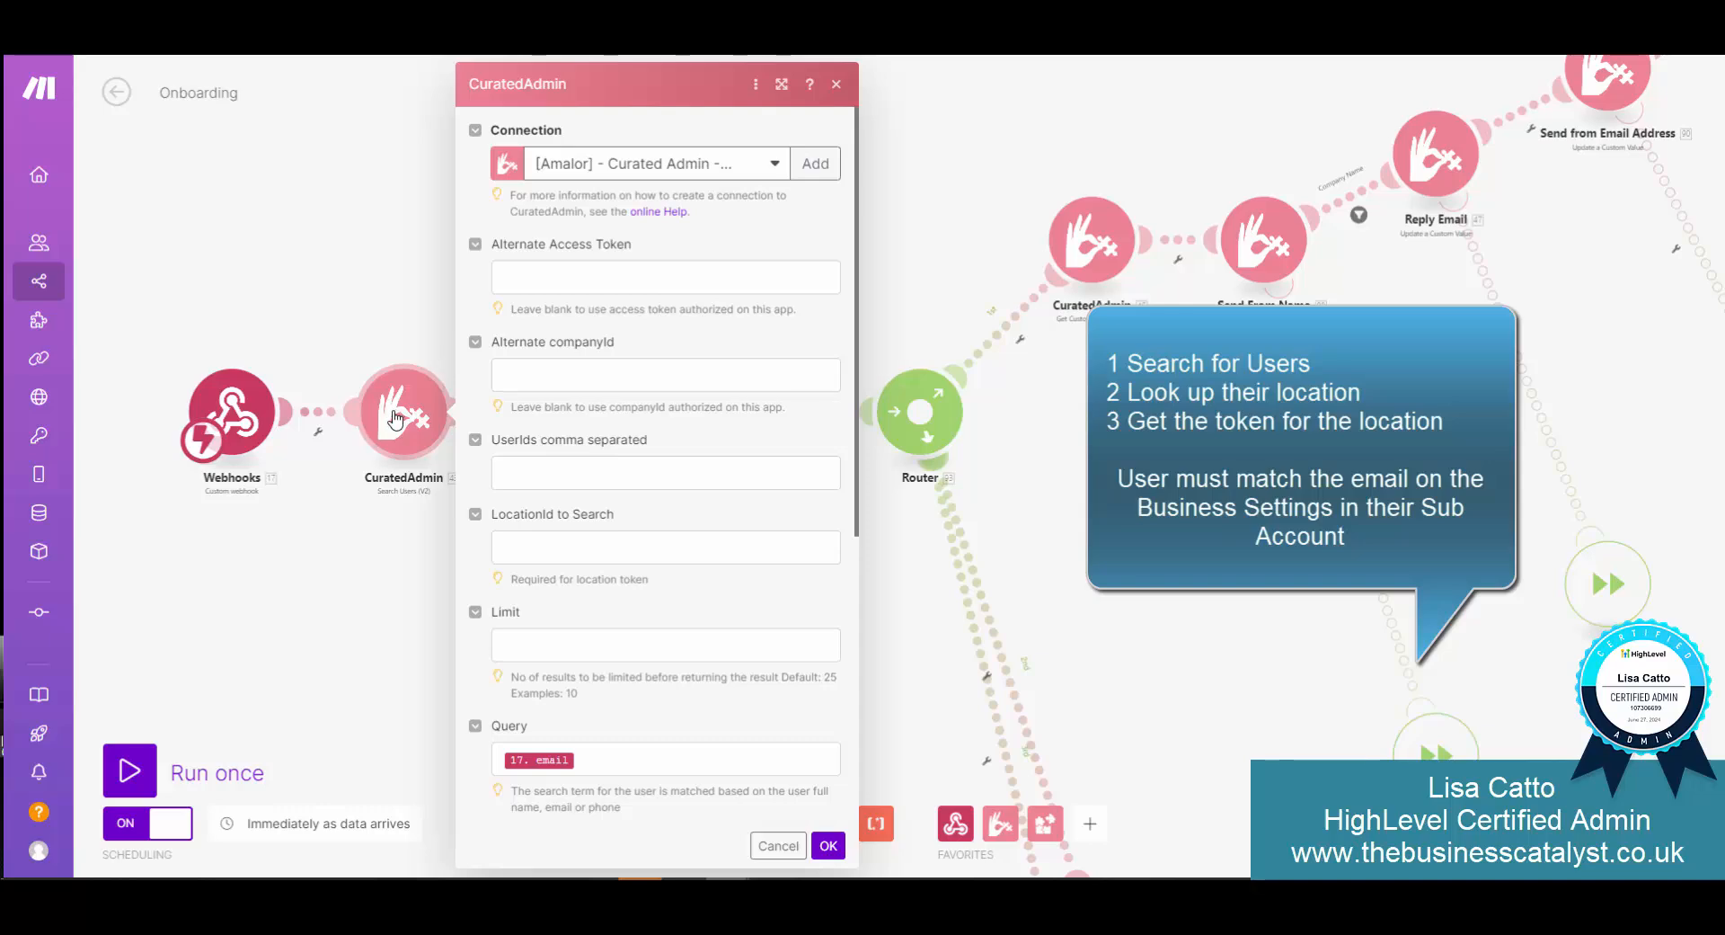
Step: Close the Search Users module settings panel to return to the scenario canvas
click(827, 845)
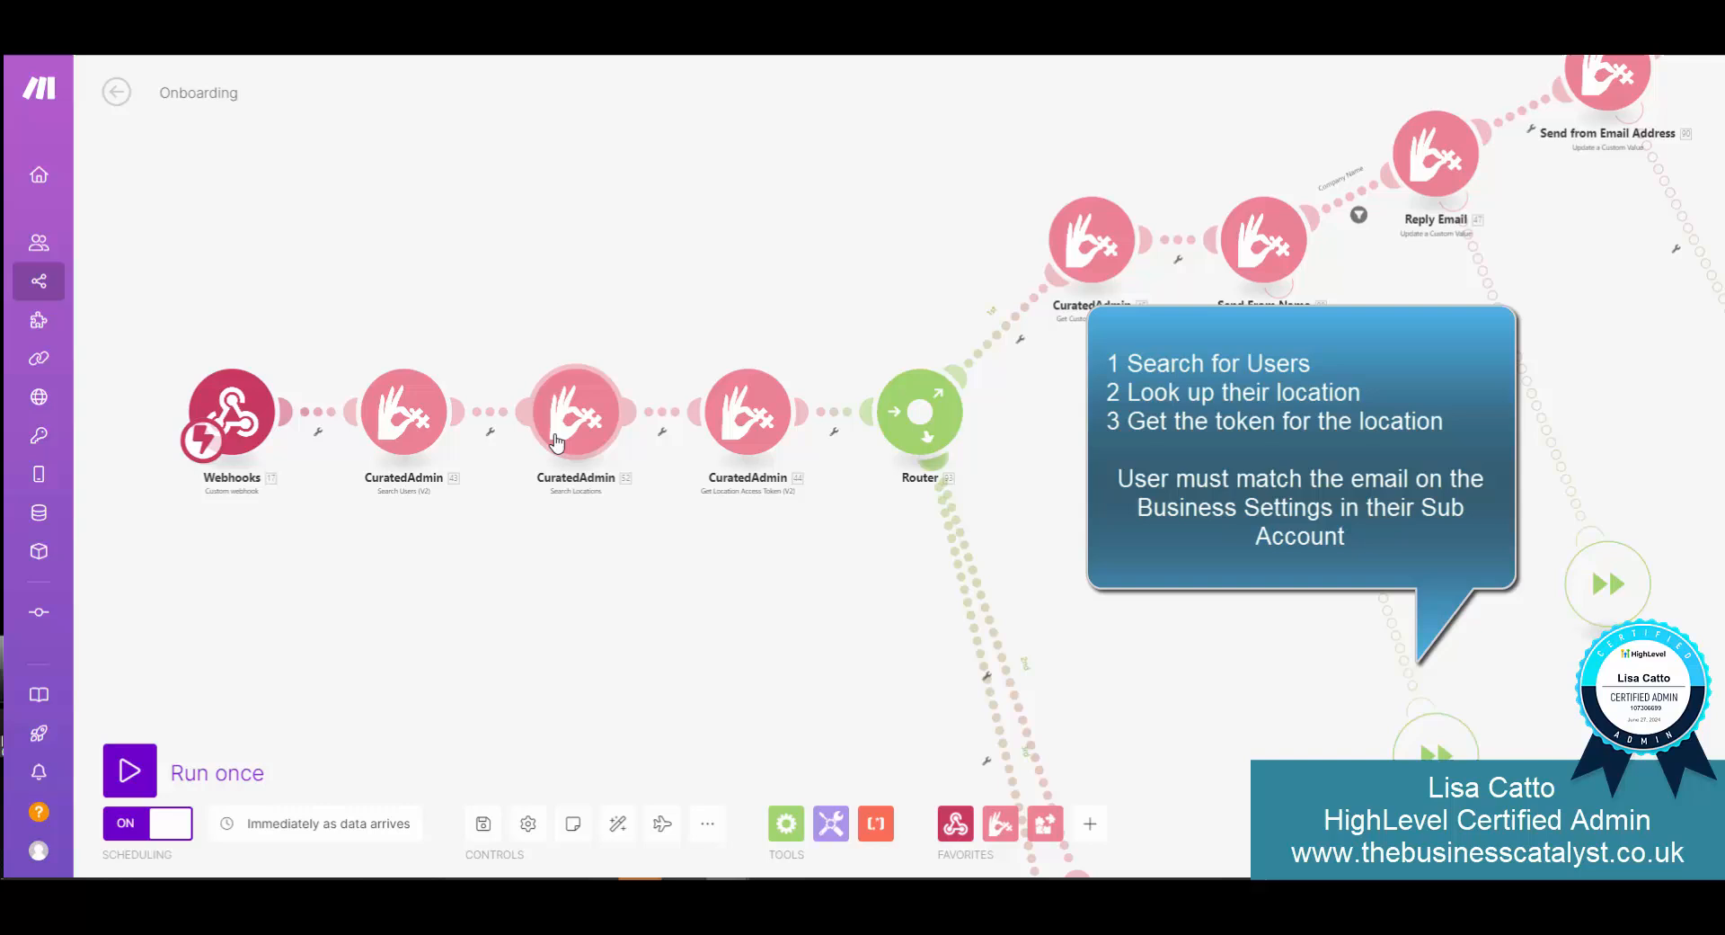
mouse_move(416, 450)
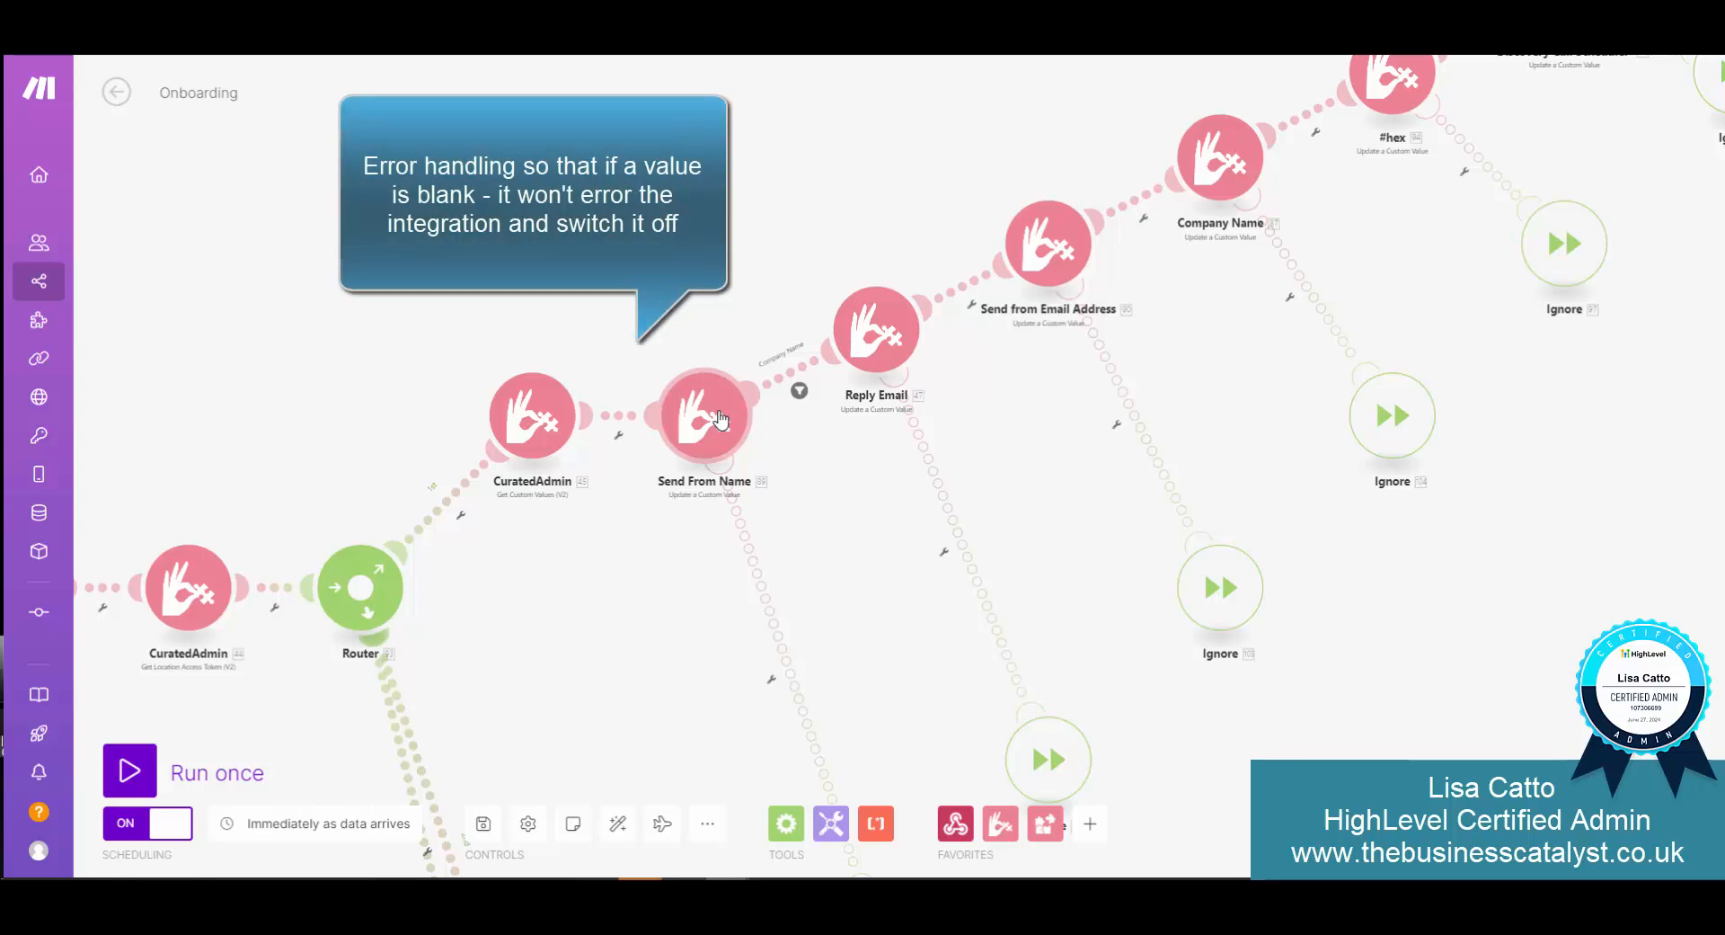
mouse_move(1219, 577)
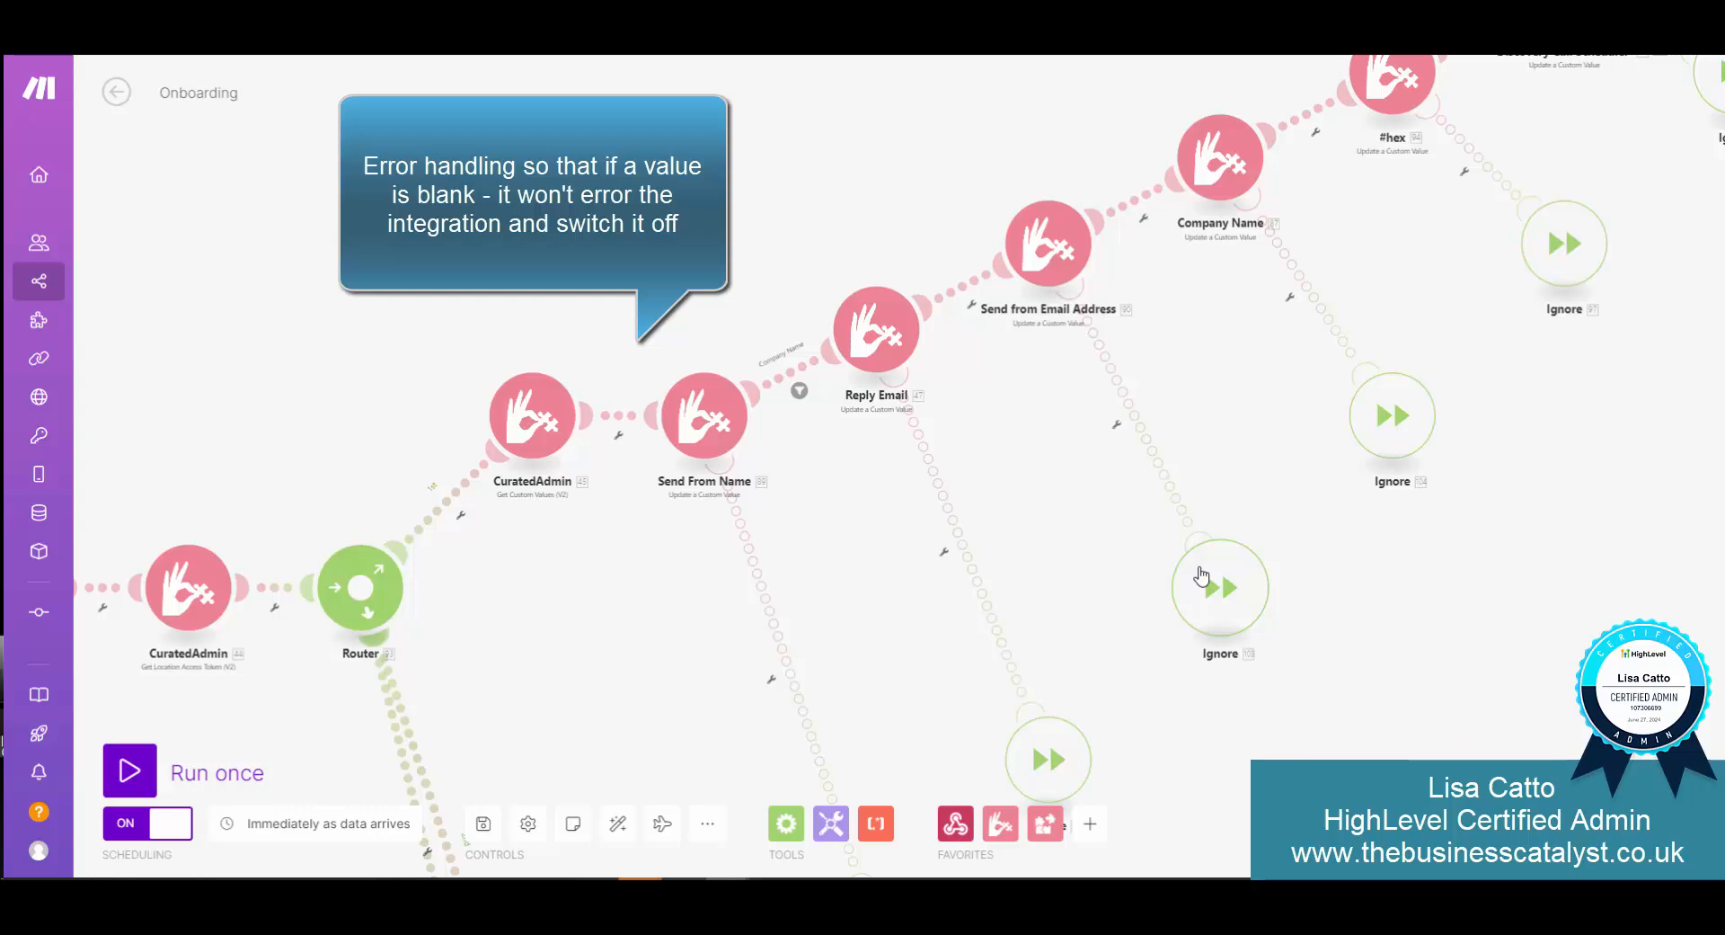
mouse_move(396, 705)
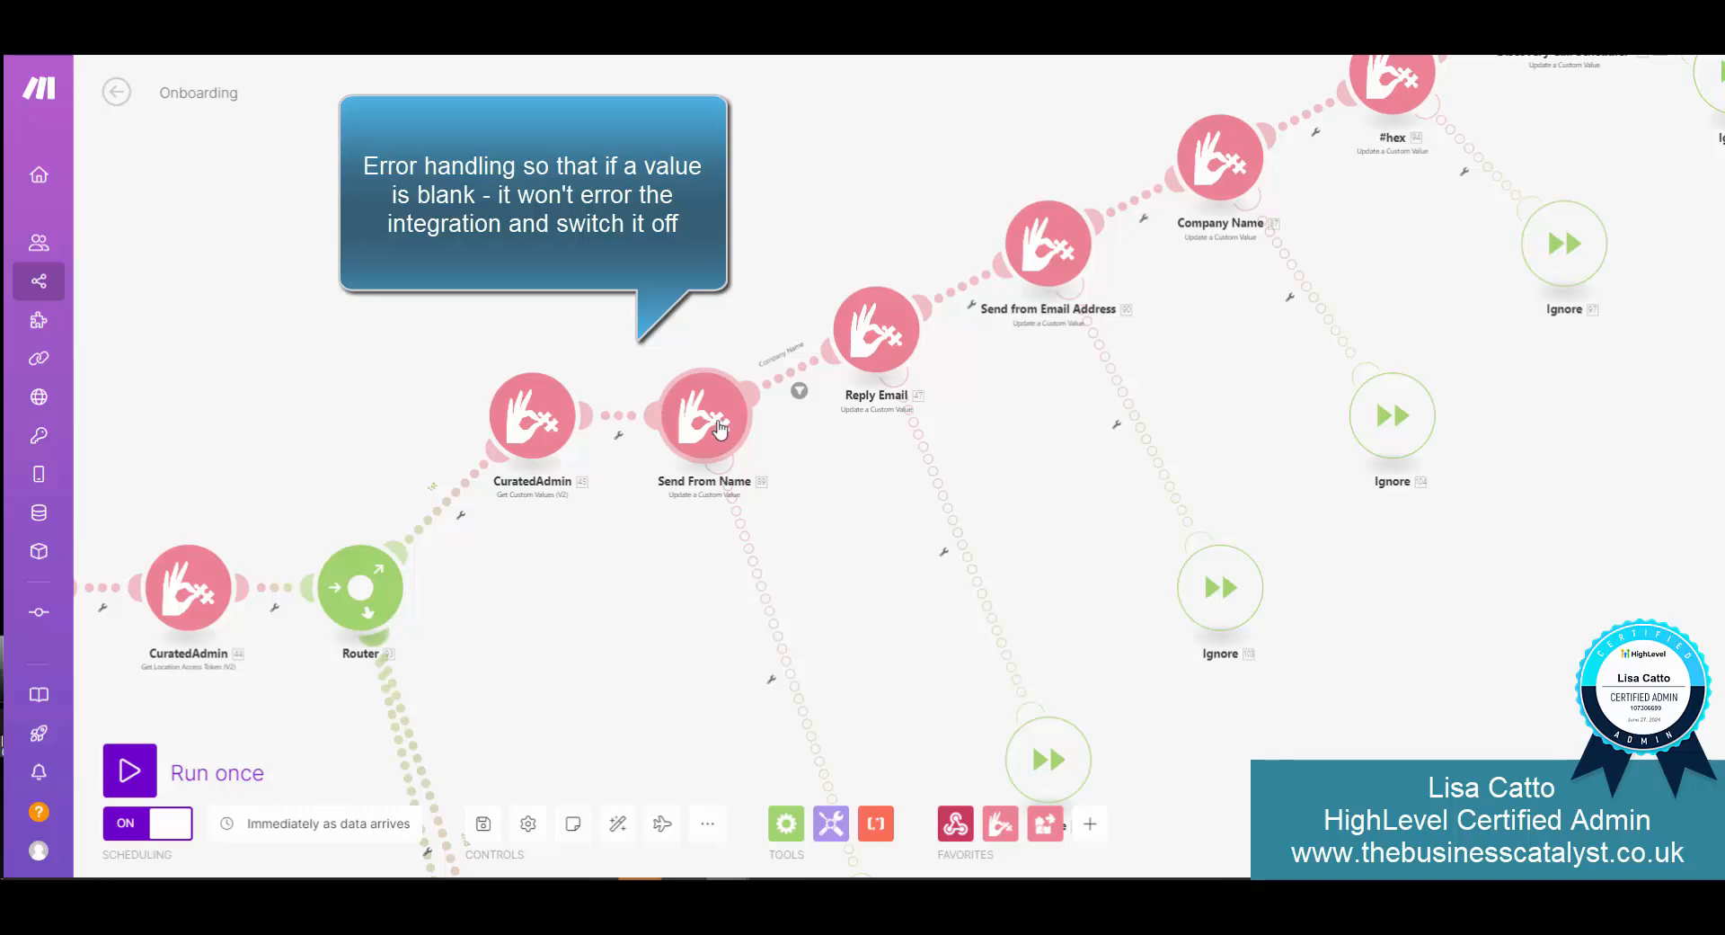
click(704, 416)
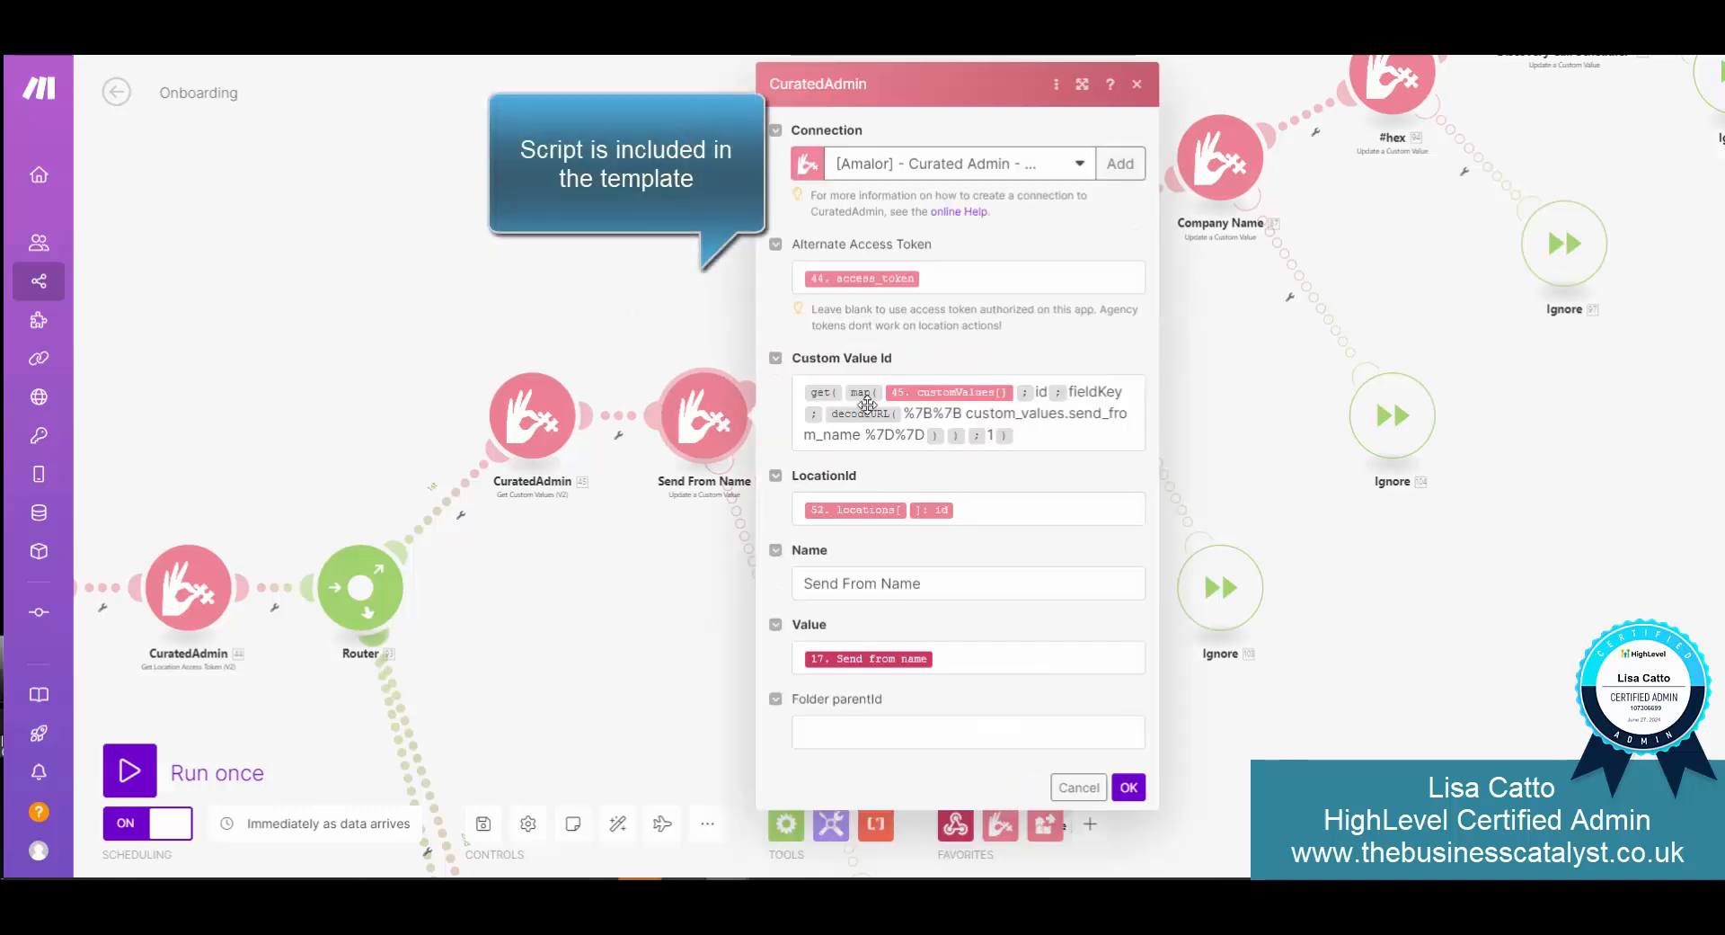
mouse_move(1127, 376)
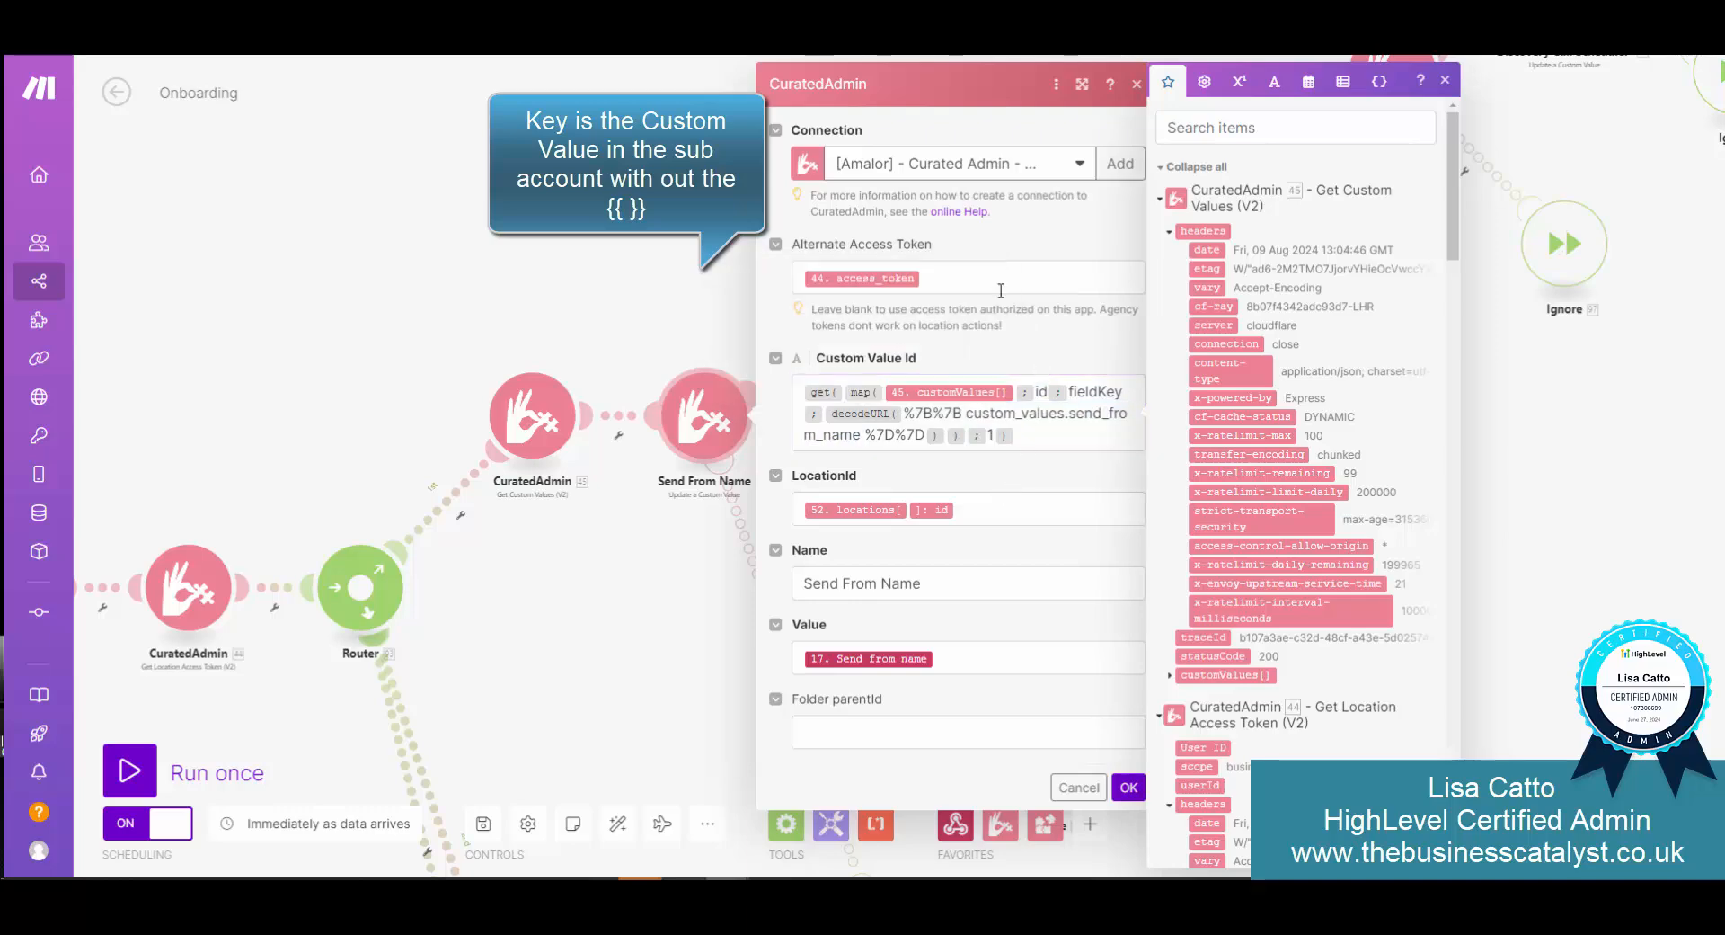
click(966, 277)
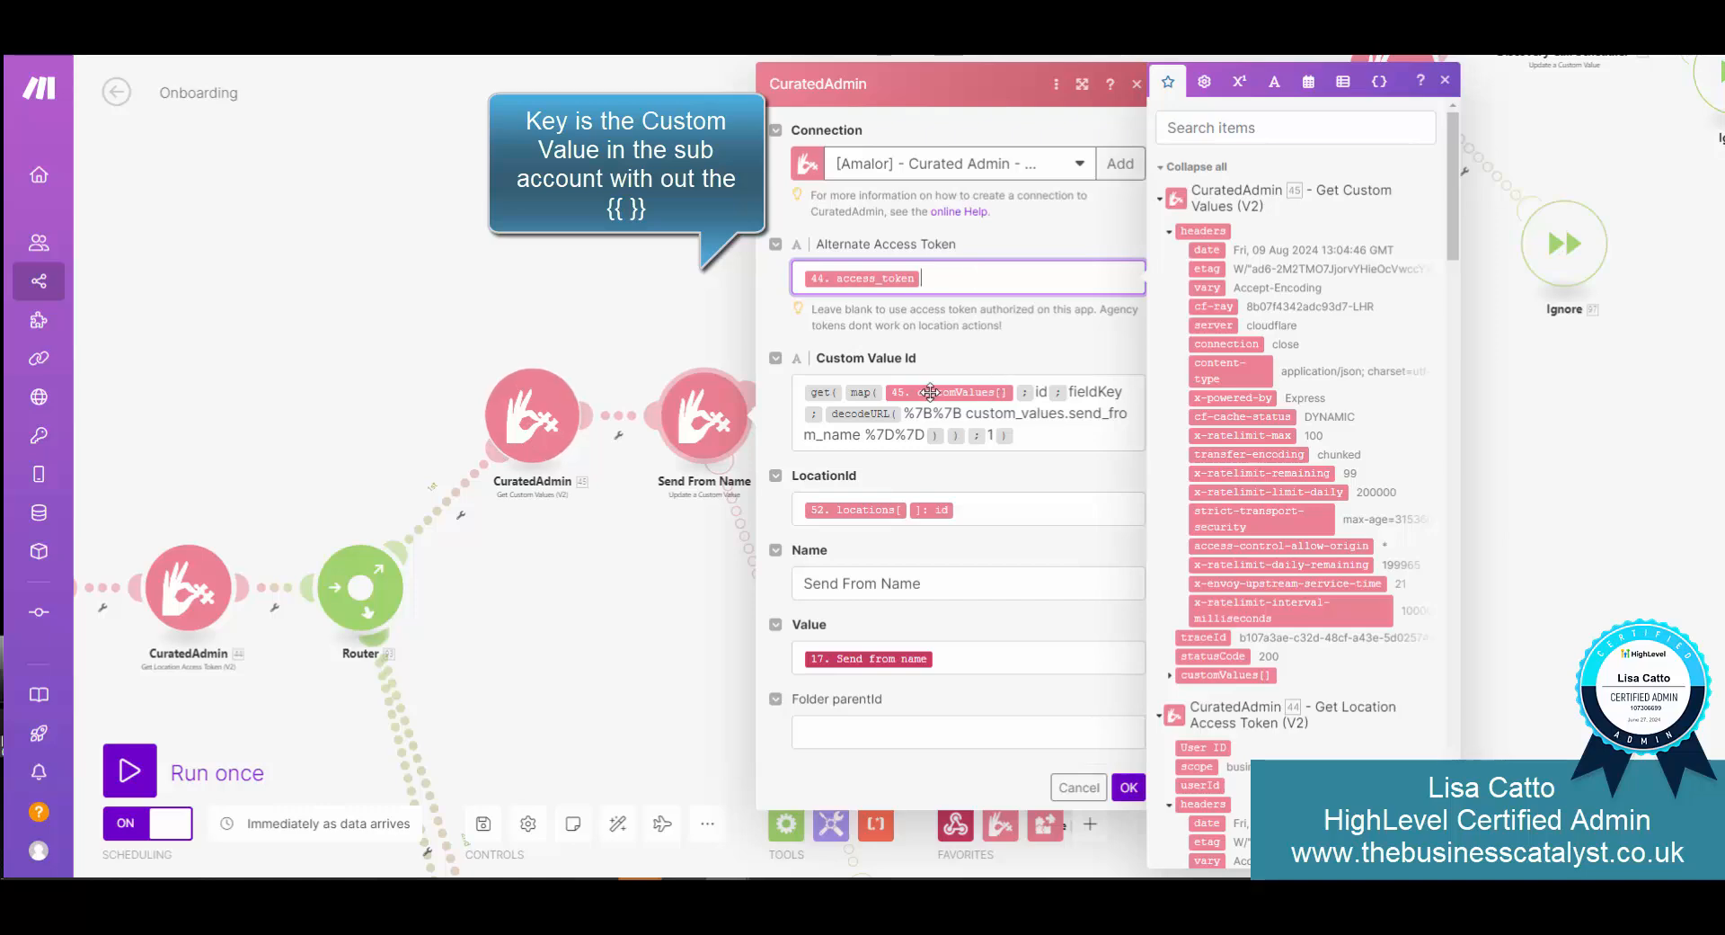
click(966, 412)
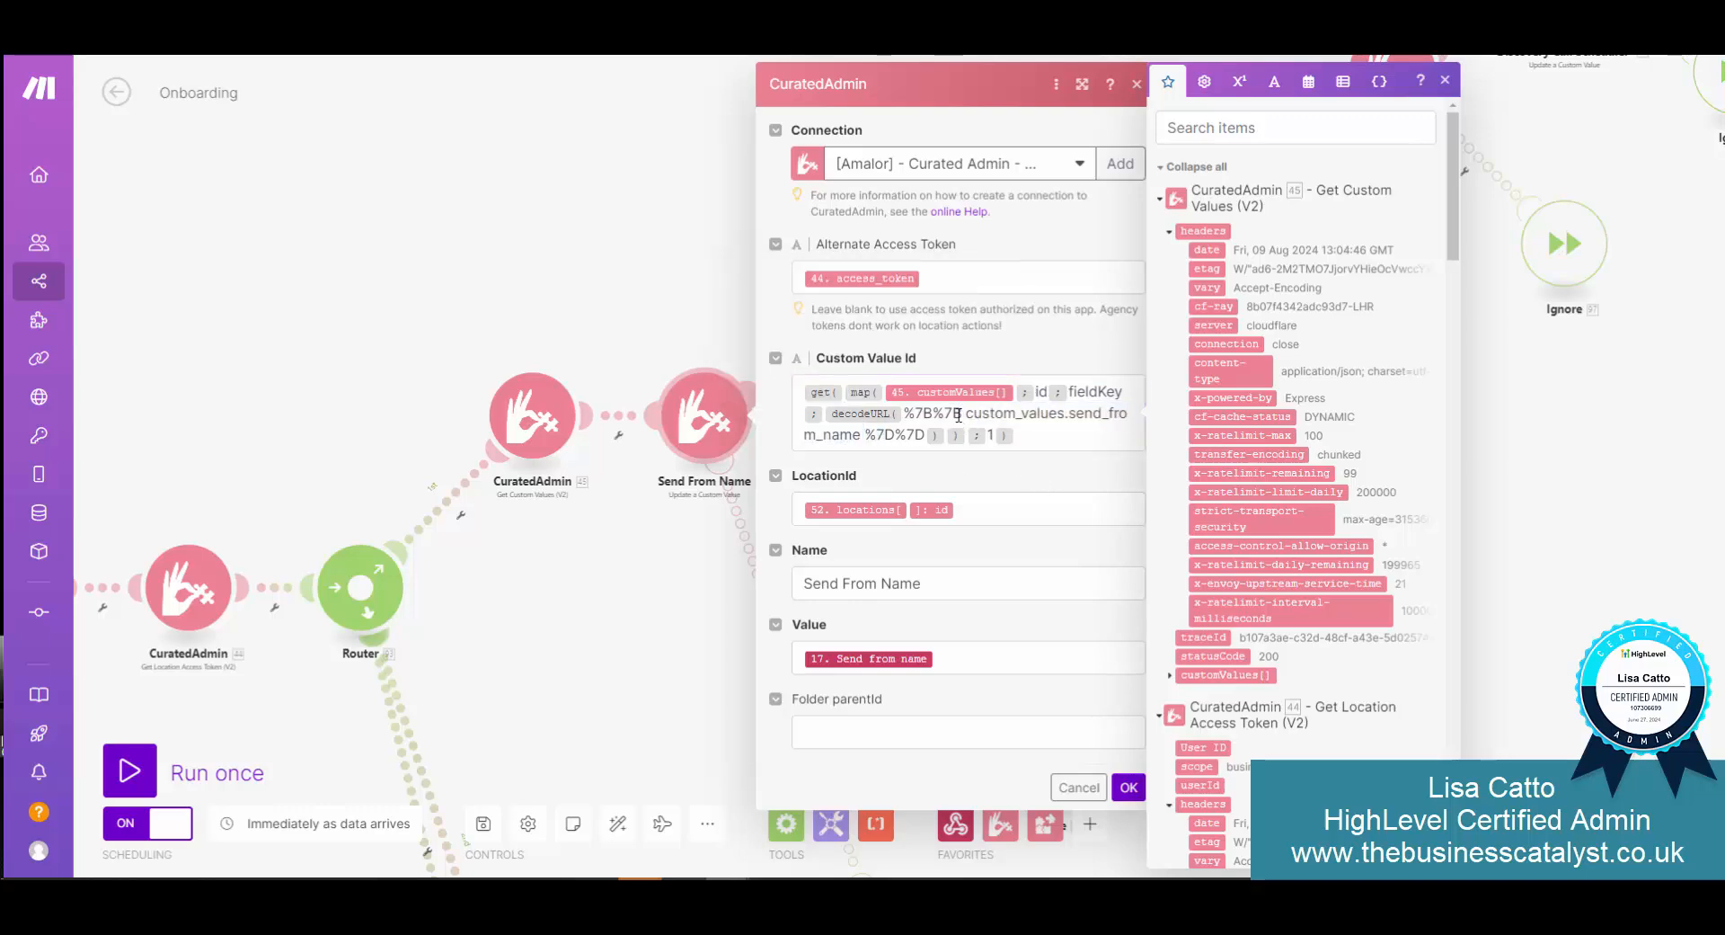
click(996, 509)
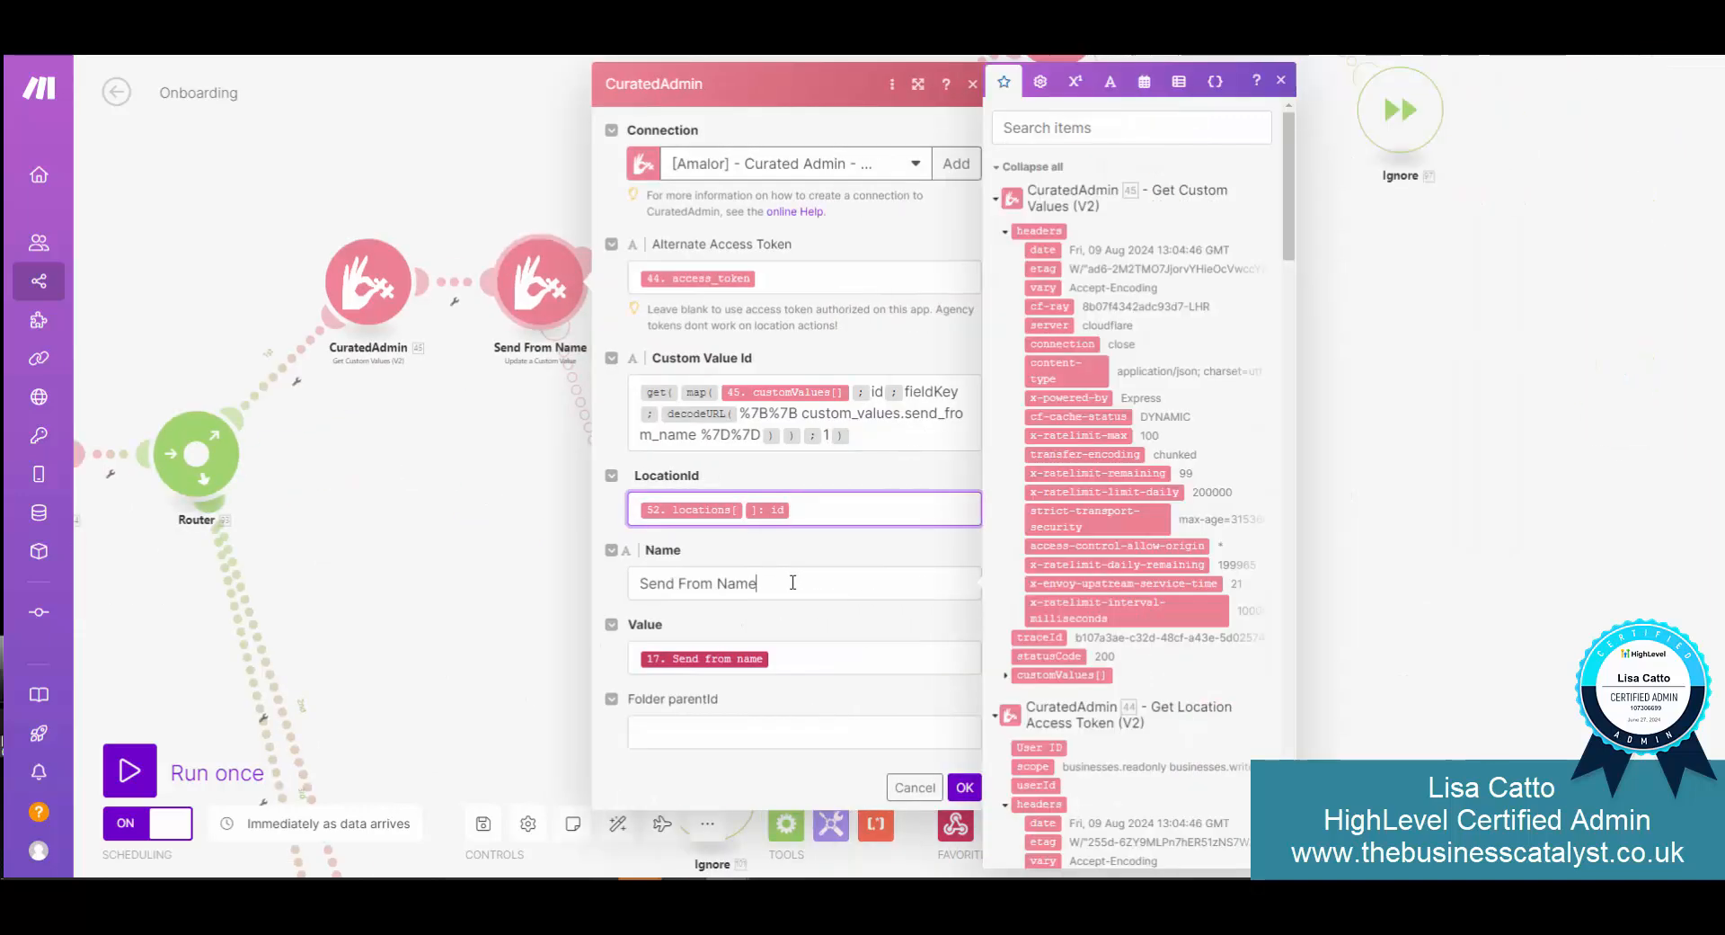
click(804, 657)
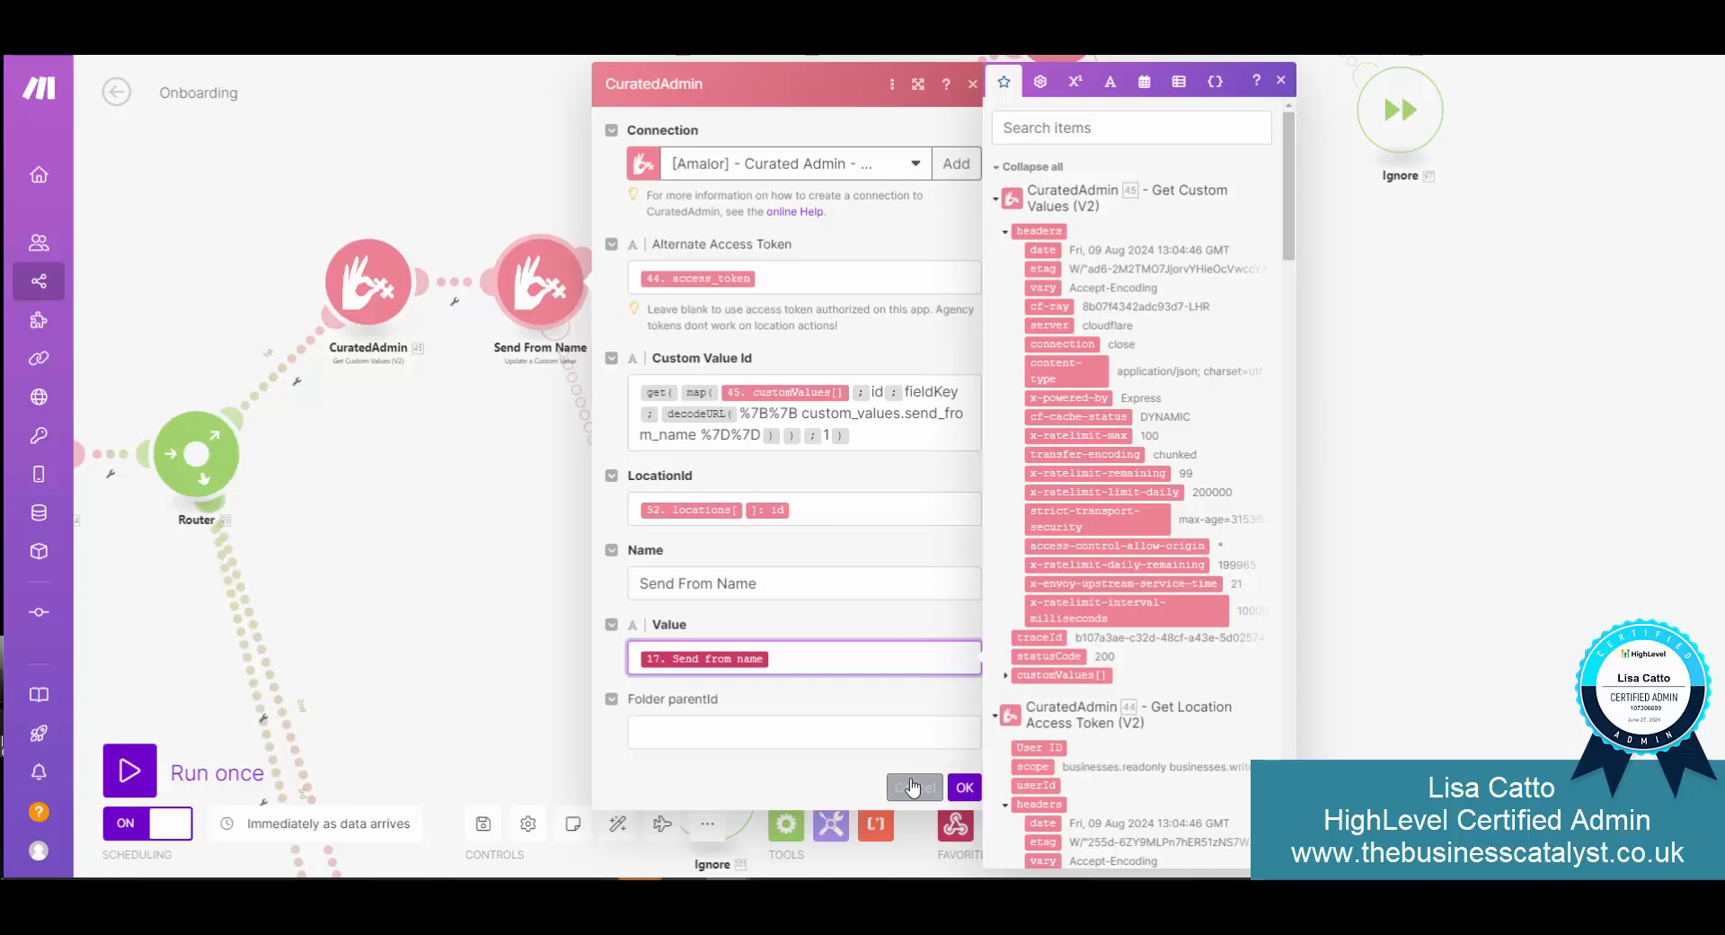
click(915, 786)
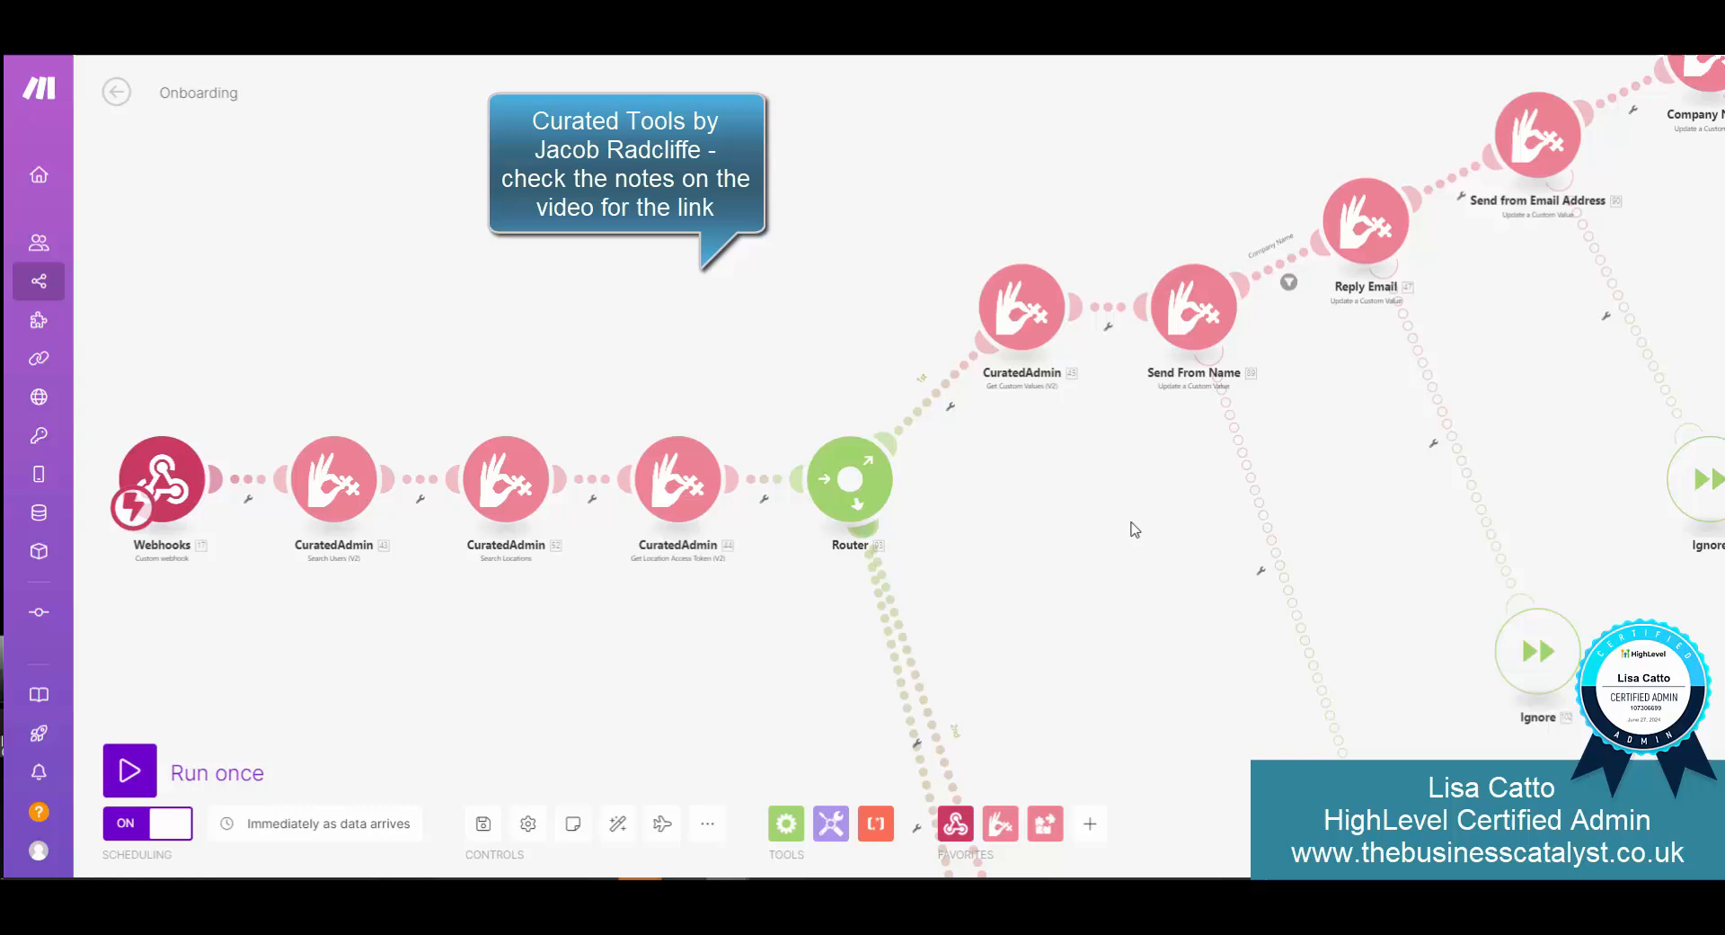
mouse_move(723, 571)
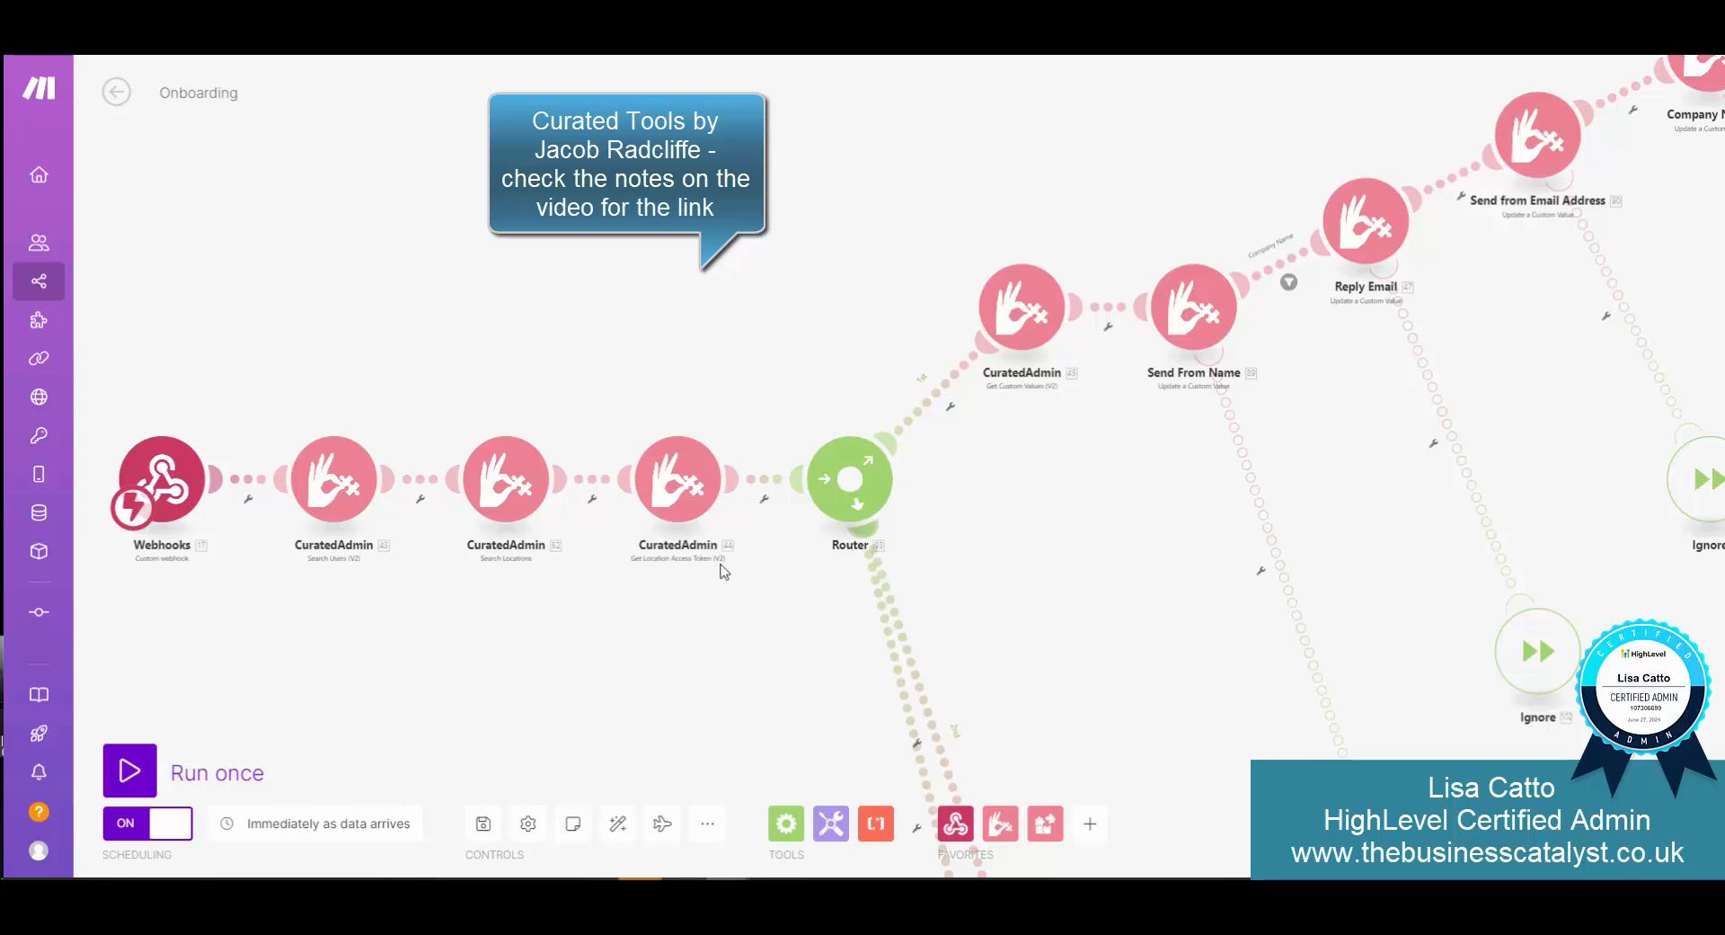
mouse_move(582, 532)
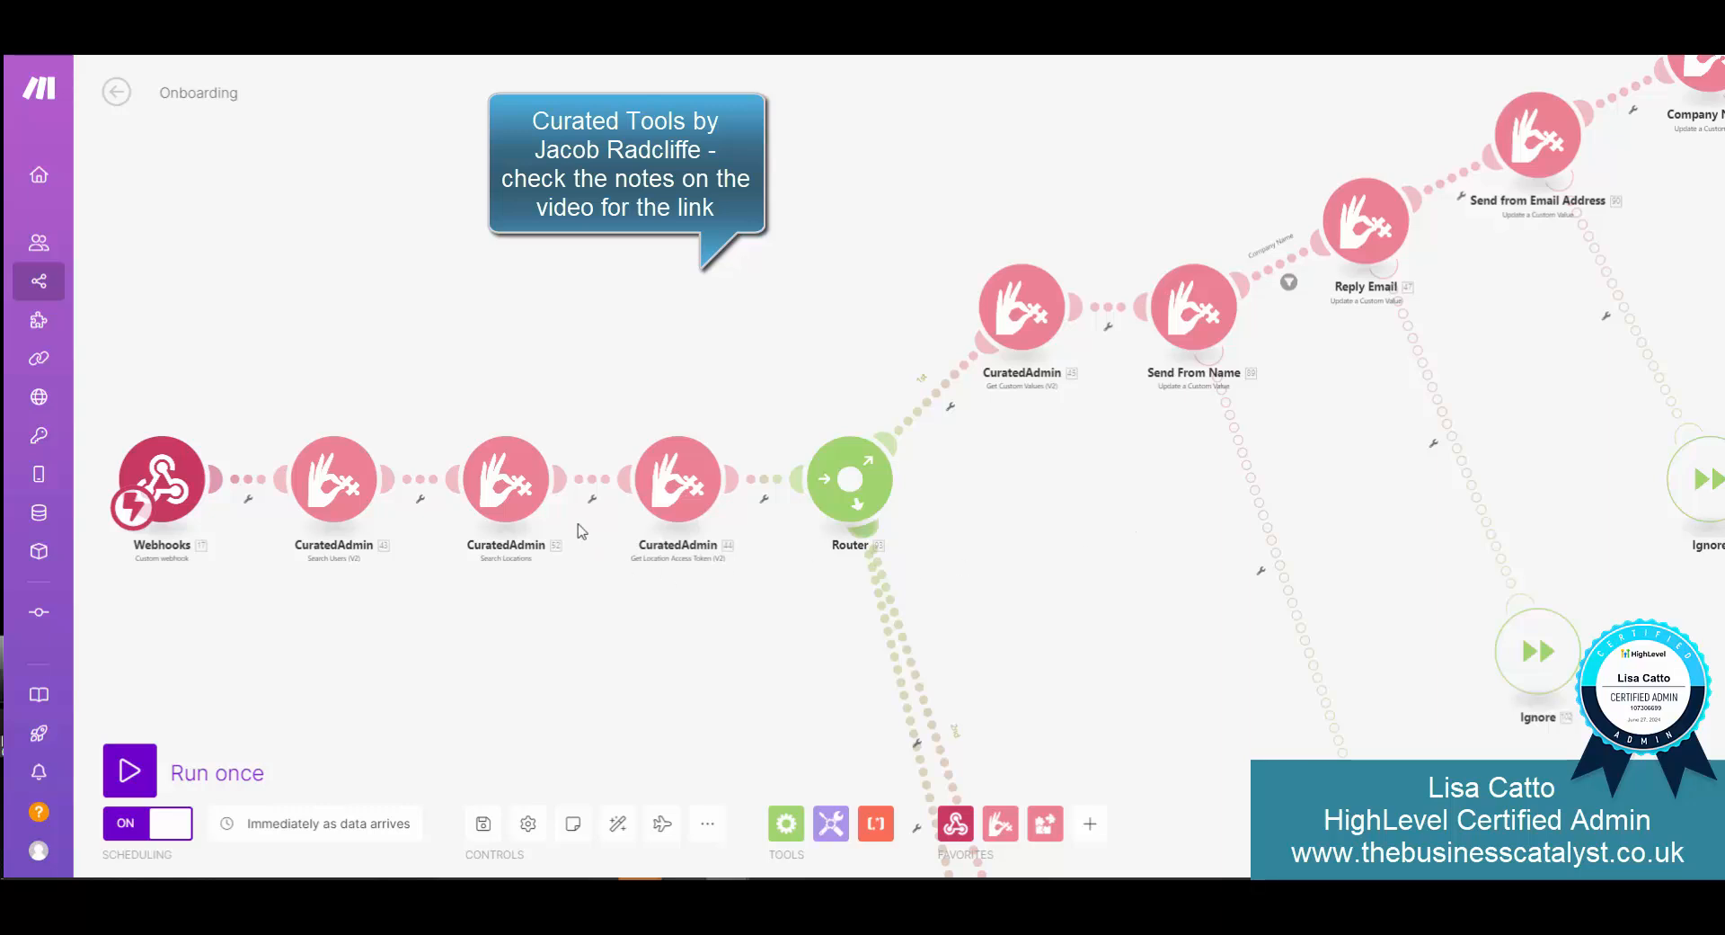
mouse_move(632, 682)
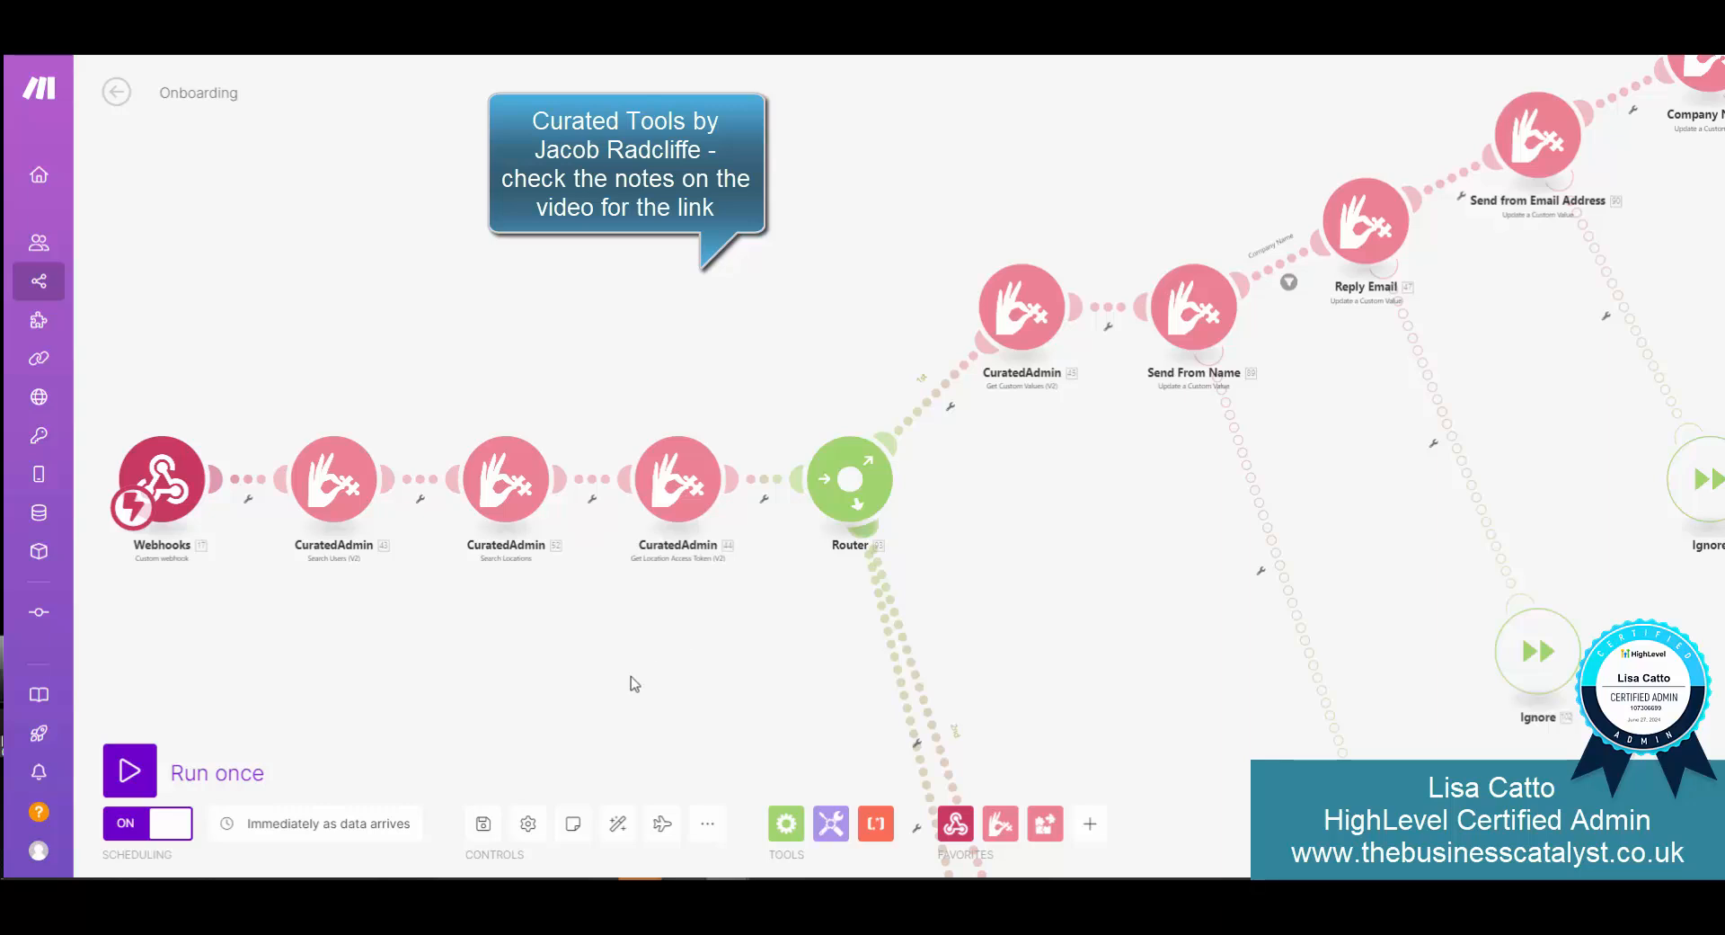
mouse_move(638, 674)
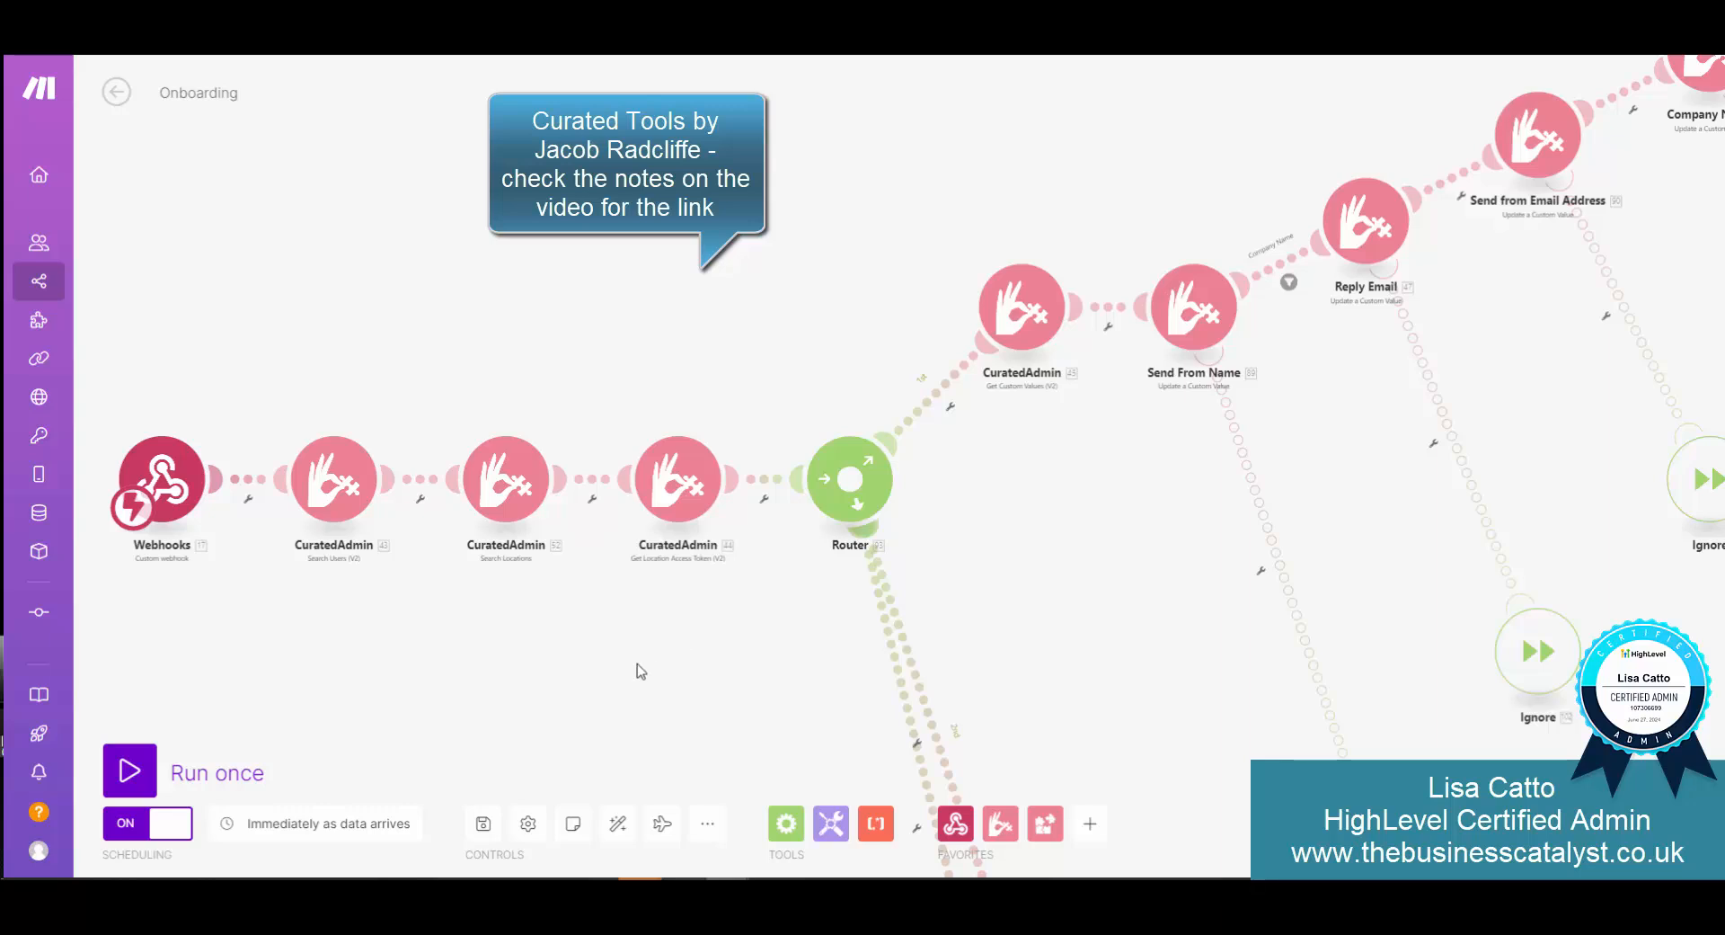